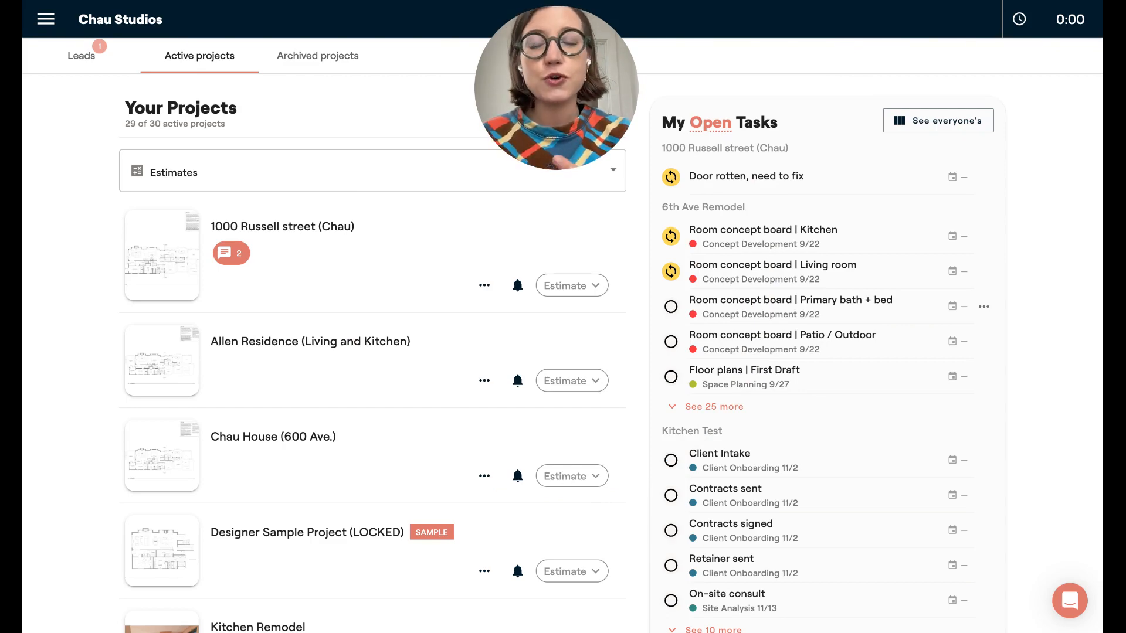
Open the Allen Residence (Living and Kitchen) project and start a contract via Share, Send contract.
click(310, 342)
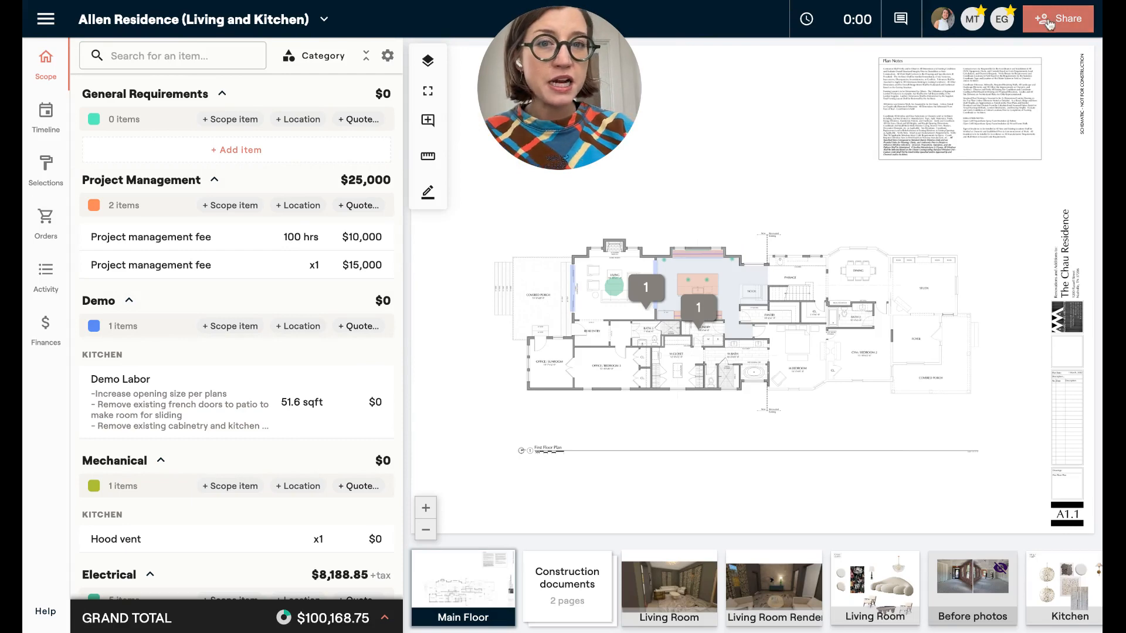
click(1056, 19)
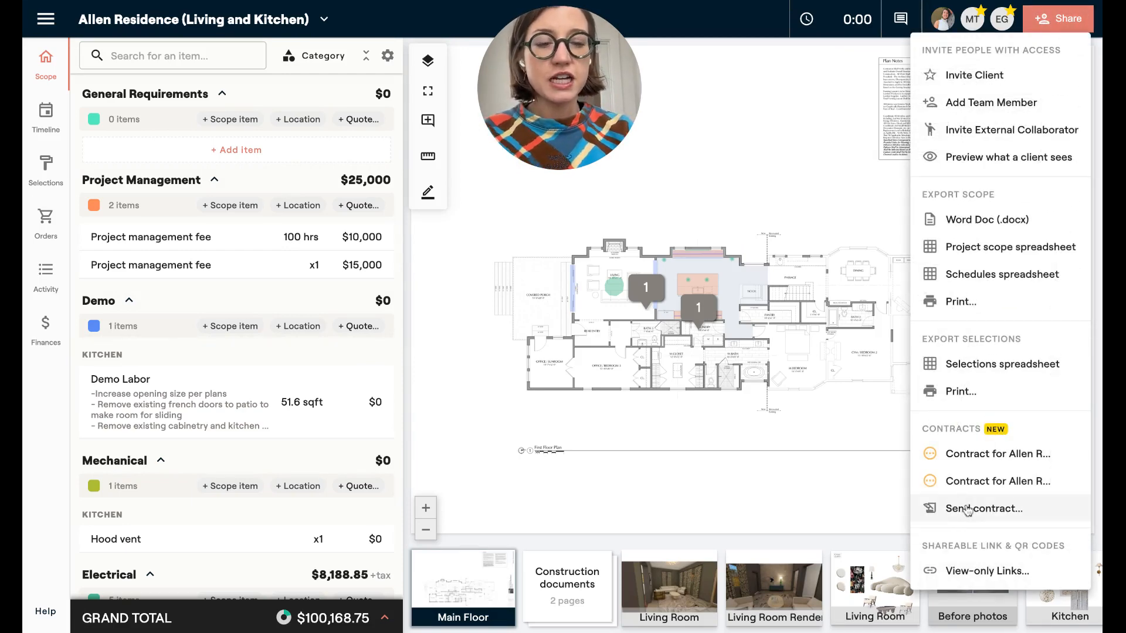
click(985, 508)
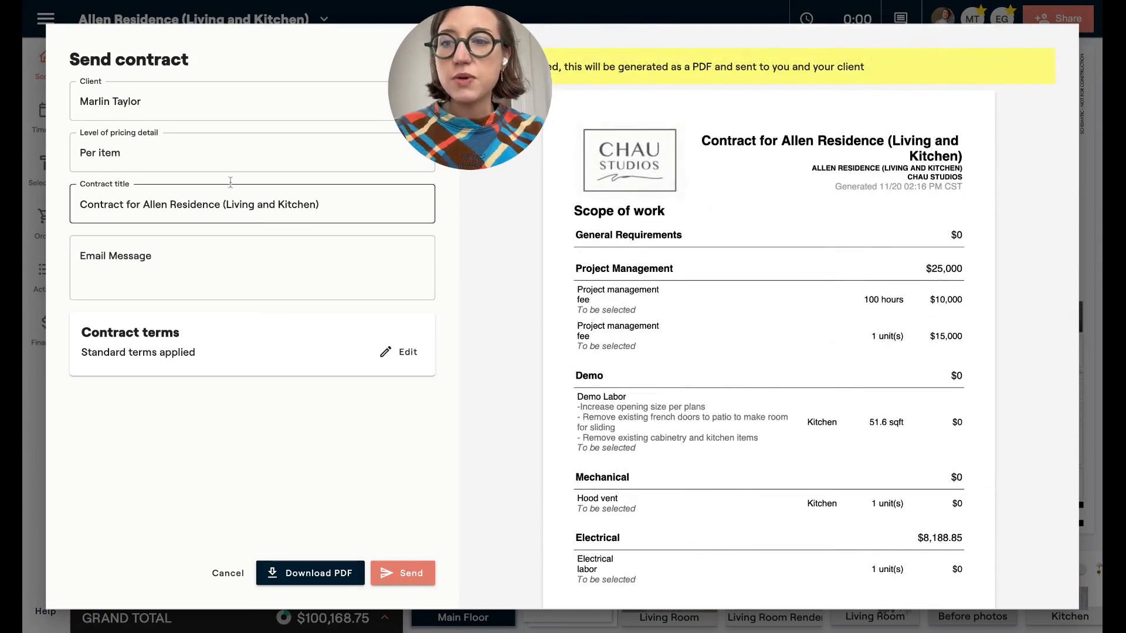
Set the contract's level of pricing detail to Grand total and review the preview.
click(252, 152)
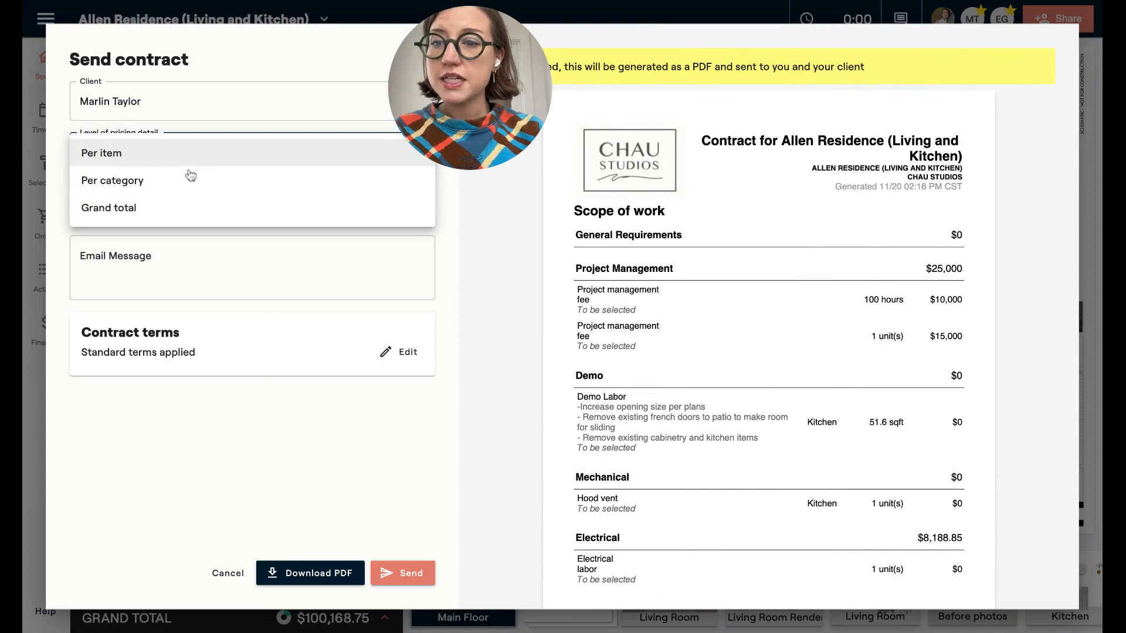
click(112, 180)
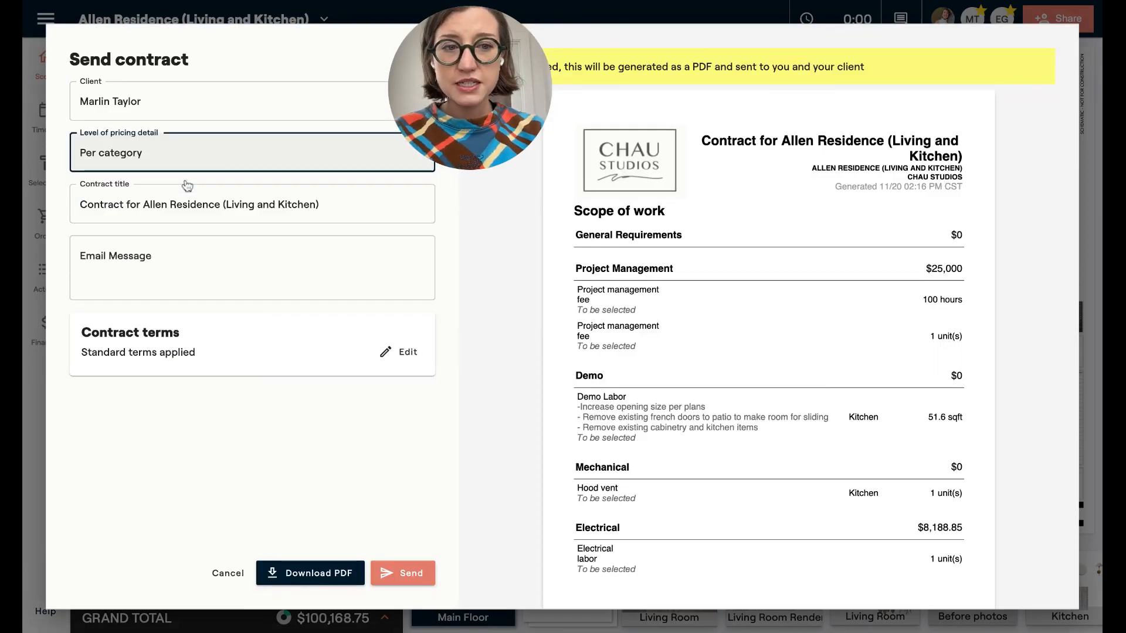
click(252, 153)
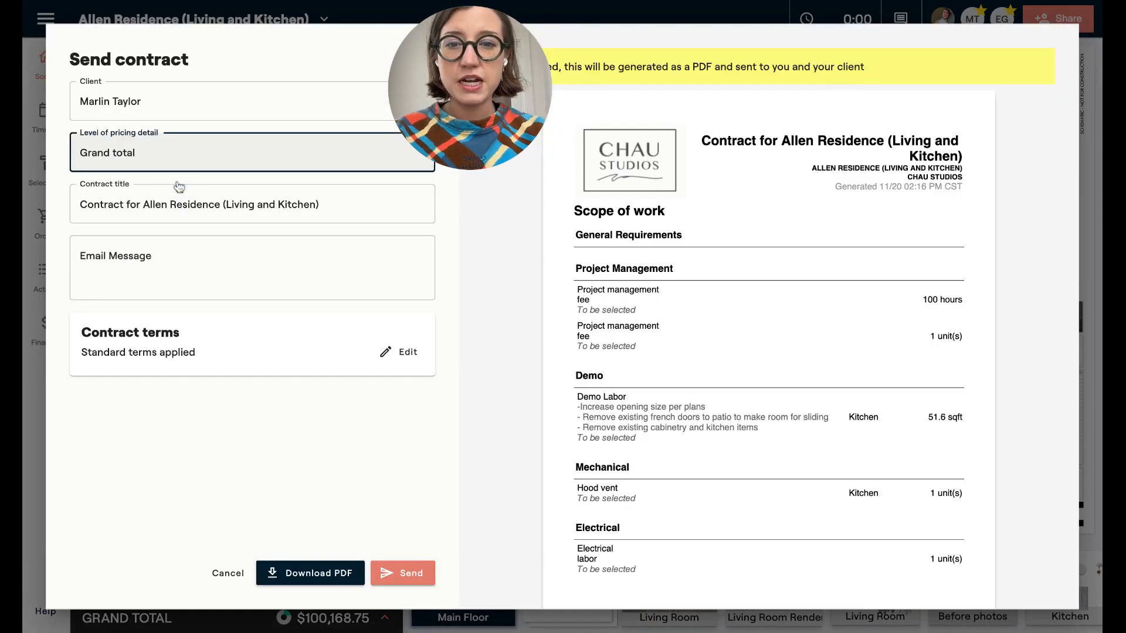
scroll(down, 3)
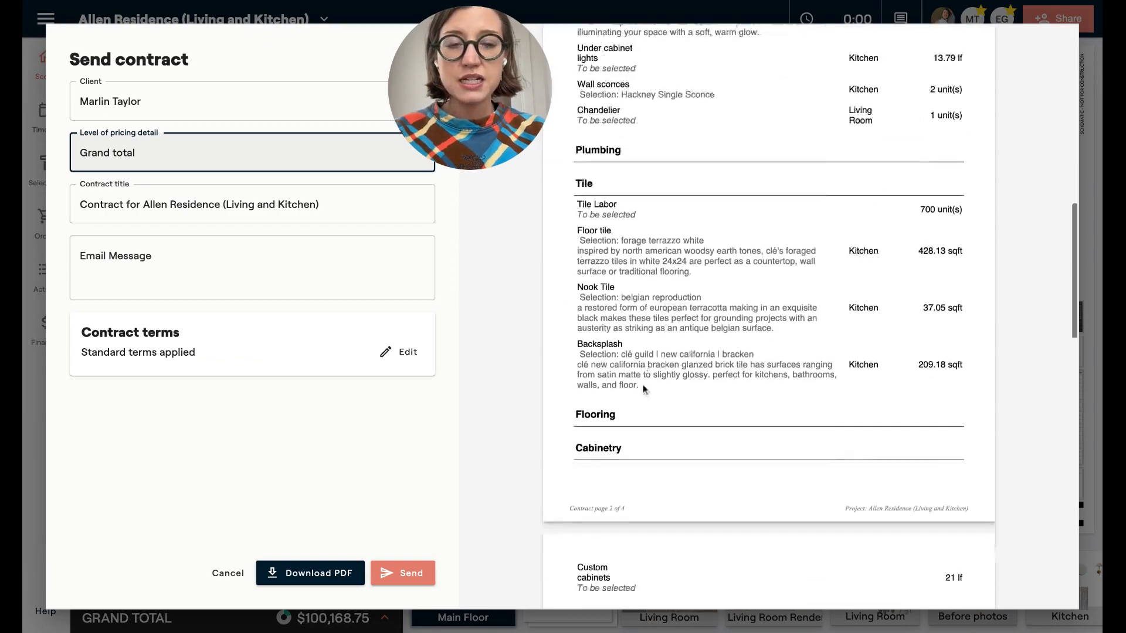
scroll(down, 3)
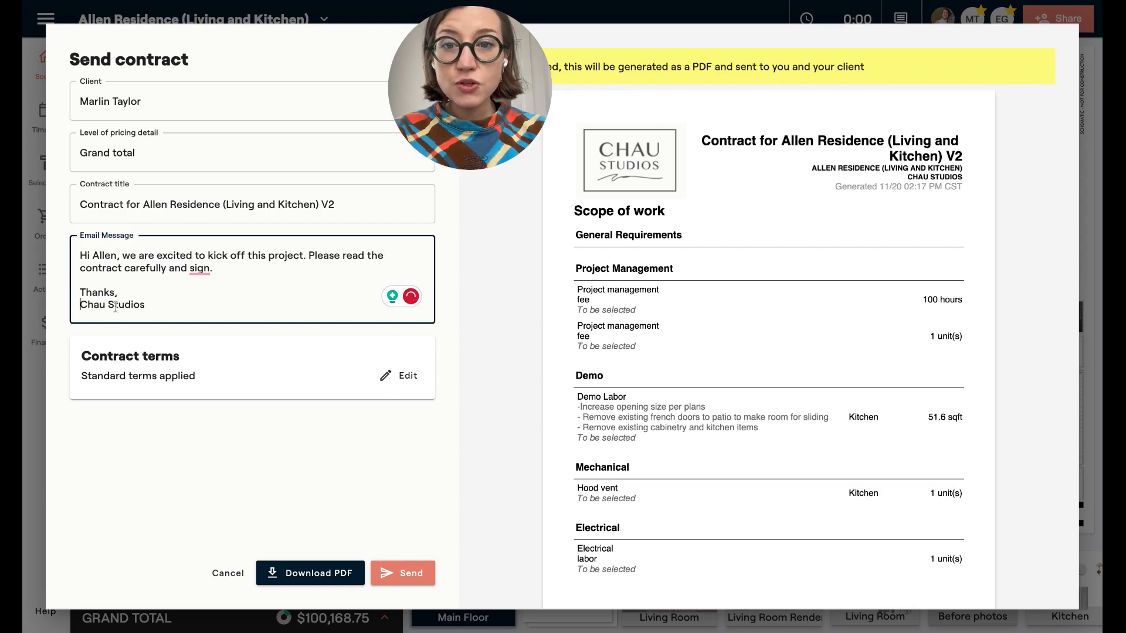
Open the standard contract terms editor and scroll through the Improvements, Price and Warranty clauses.
click(399, 377)
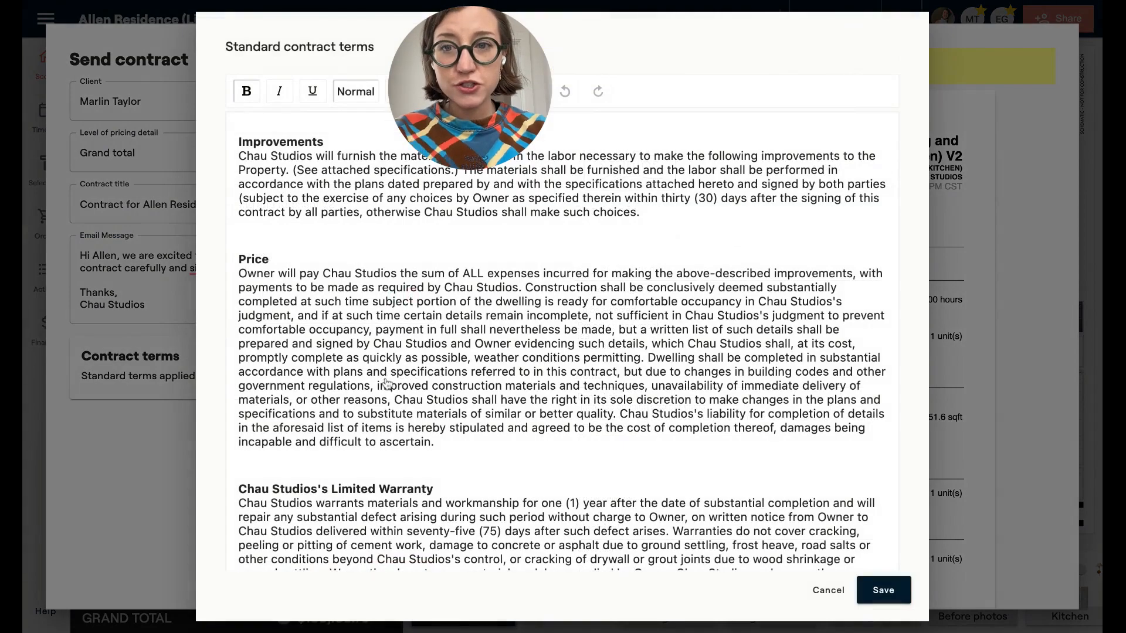
scroll(down, 3)
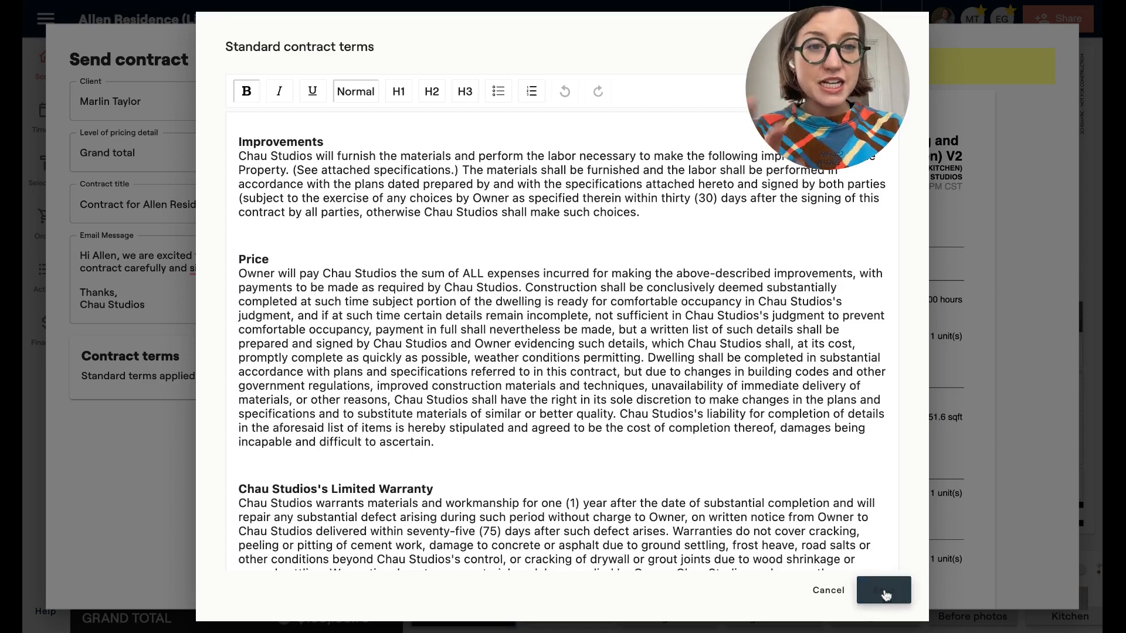
click(883, 590)
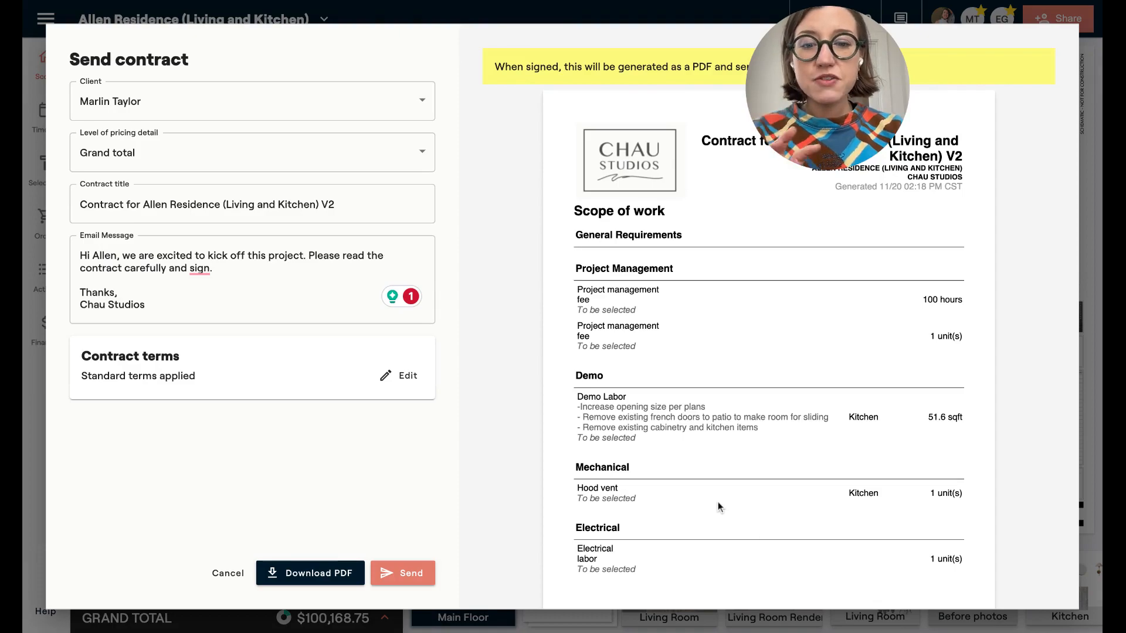
scroll(down, 3)
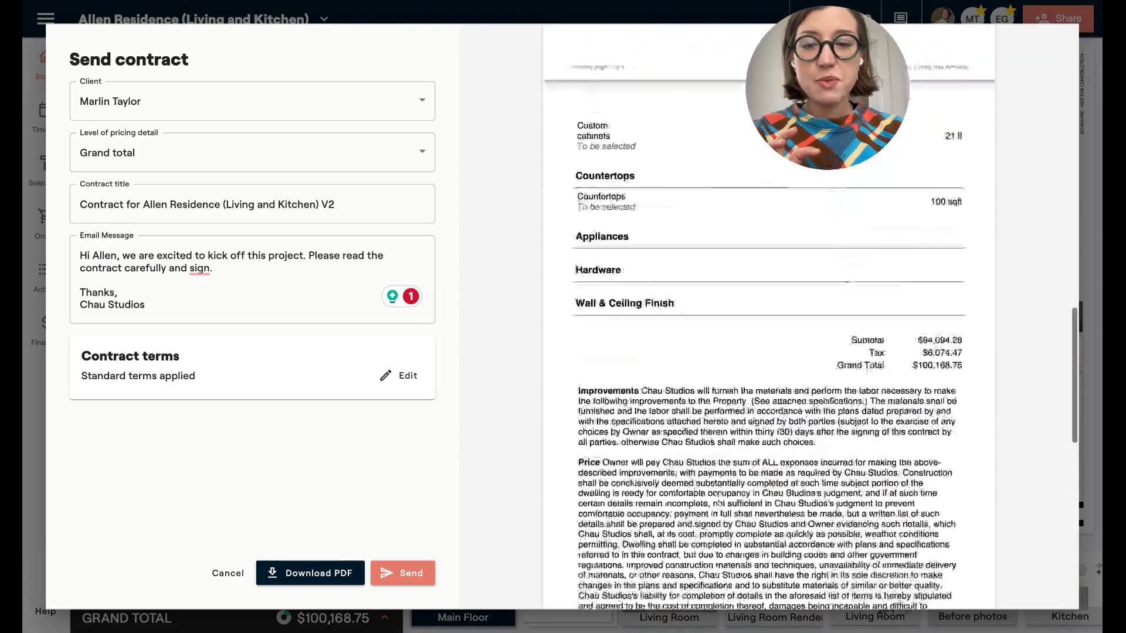
click(251, 101)
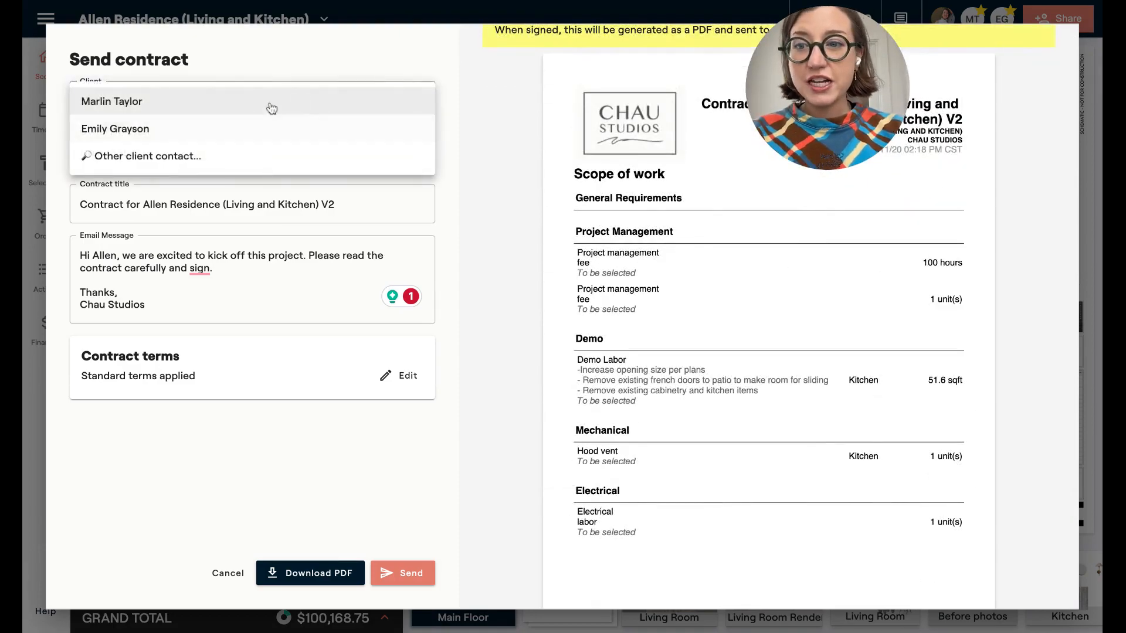
click(112, 101)
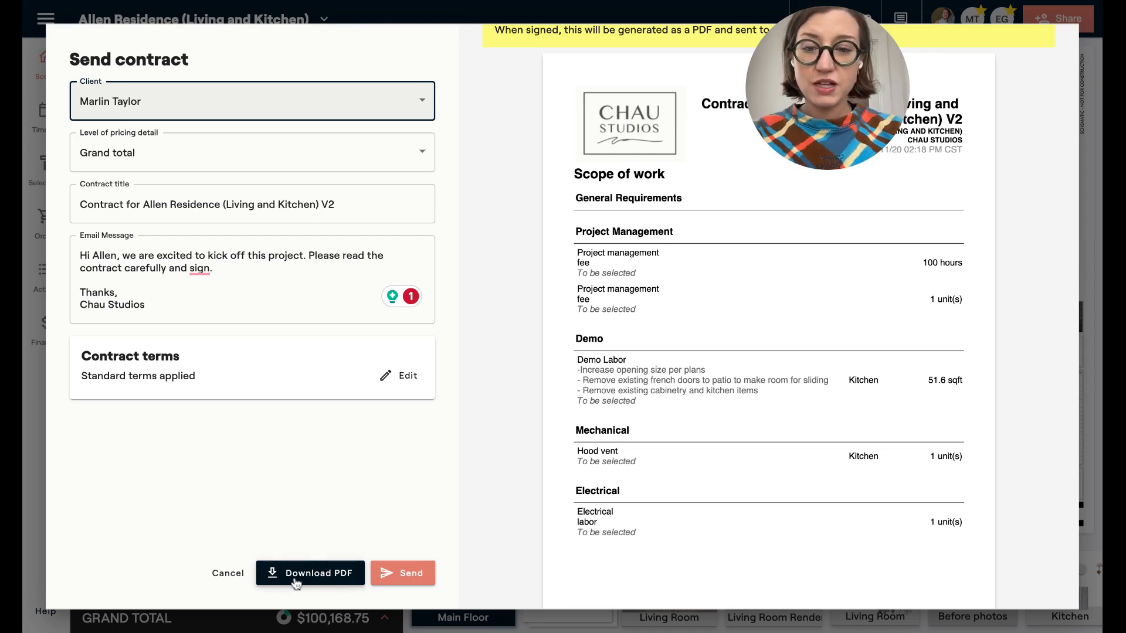
click(402, 572)
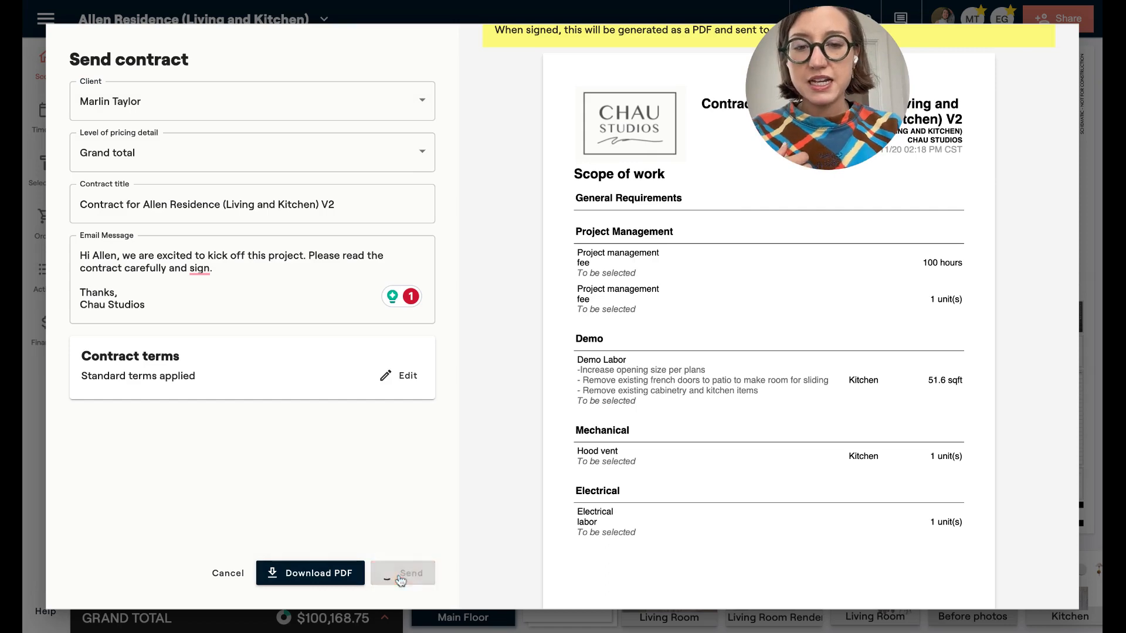
click(411, 573)
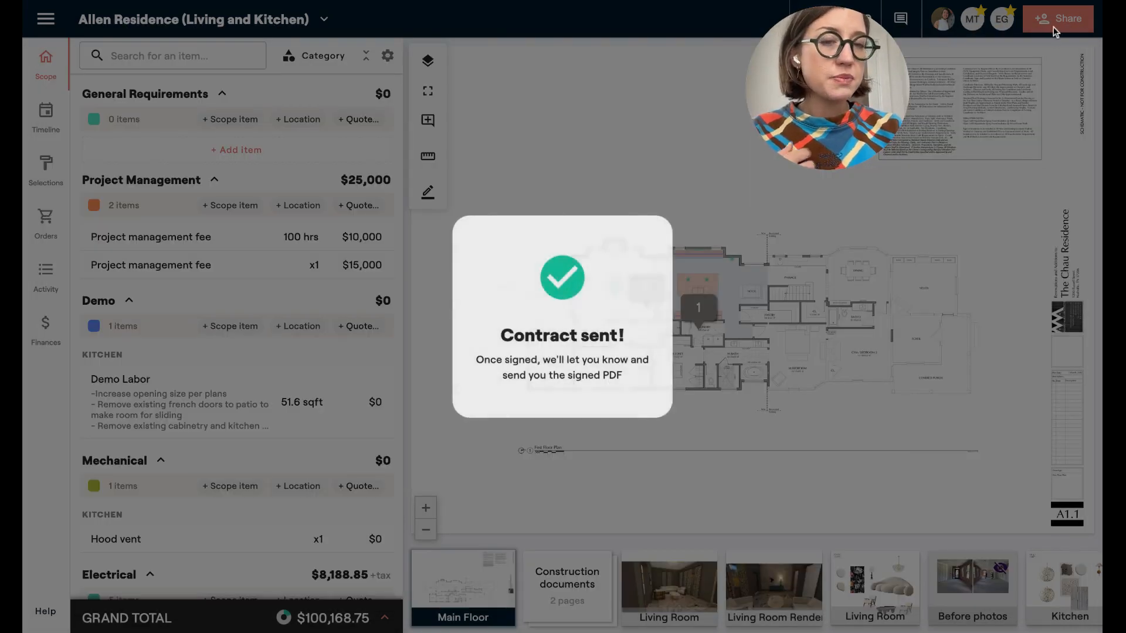
click(1056, 19)
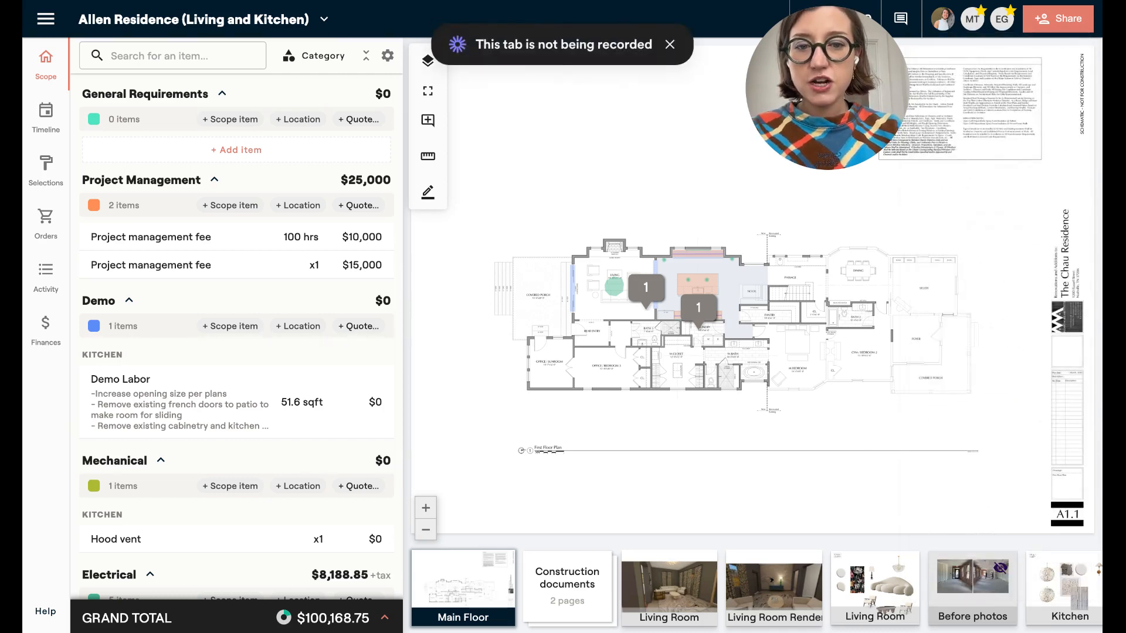
click(668, 44)
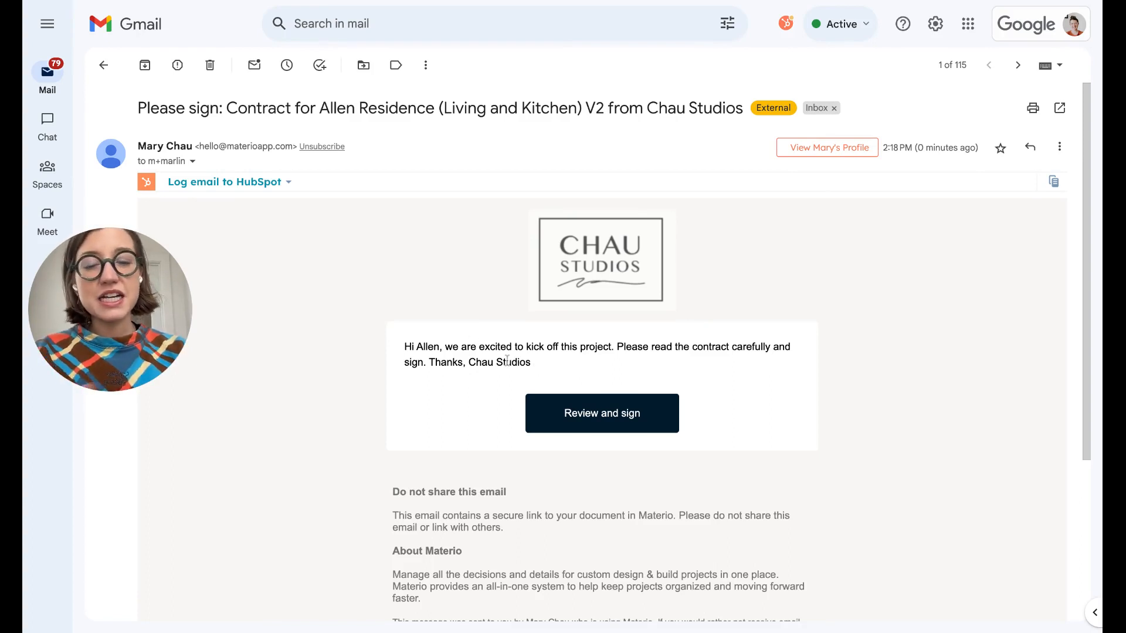
mouse_move(569, 425)
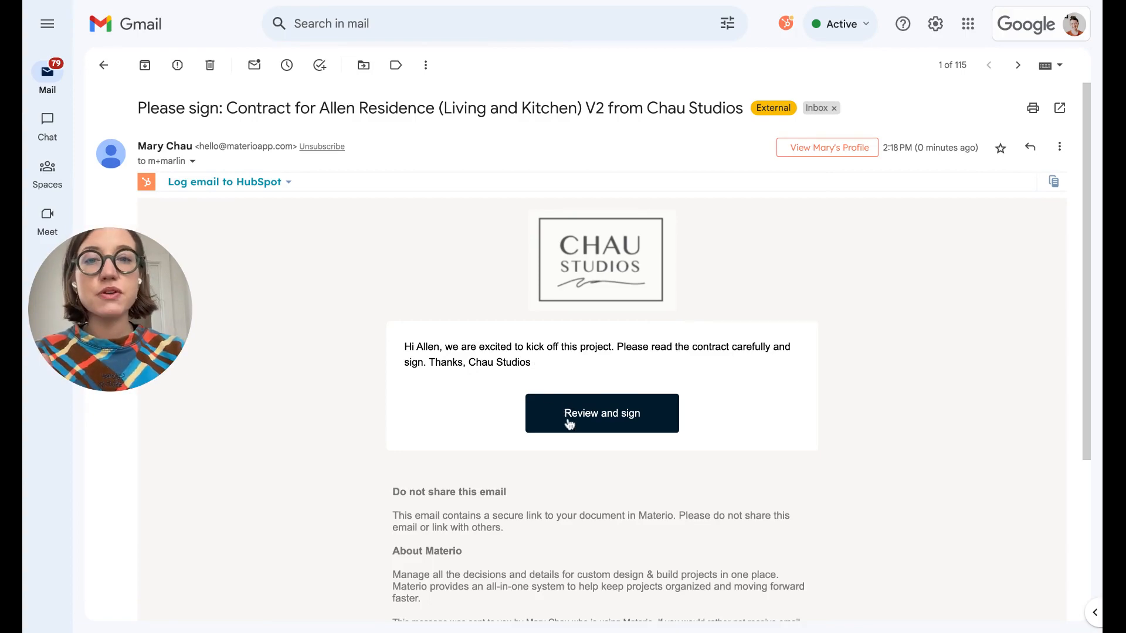
Open the V2 contract for review and scroll to the Sign here field.
click(602, 412)
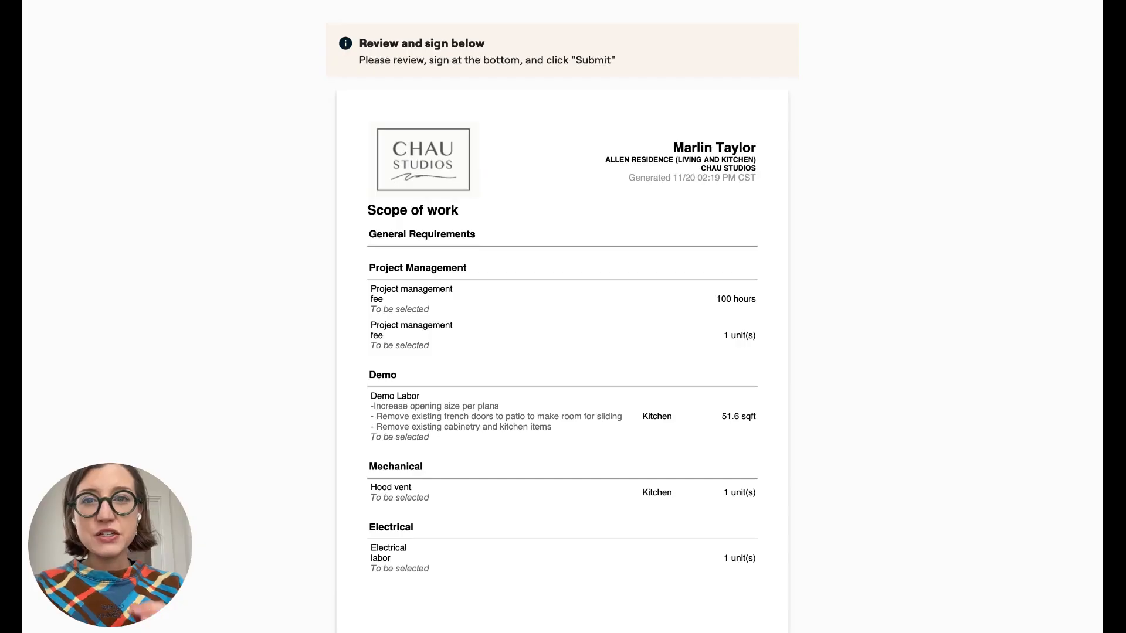
scroll(down, 3)
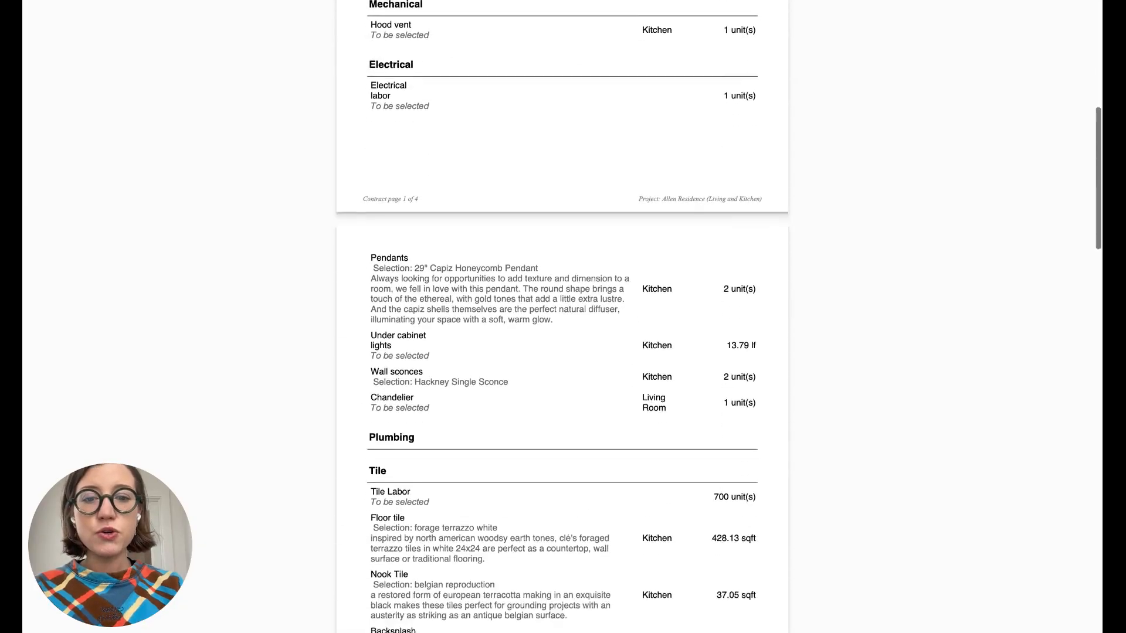
scroll(down, 3)
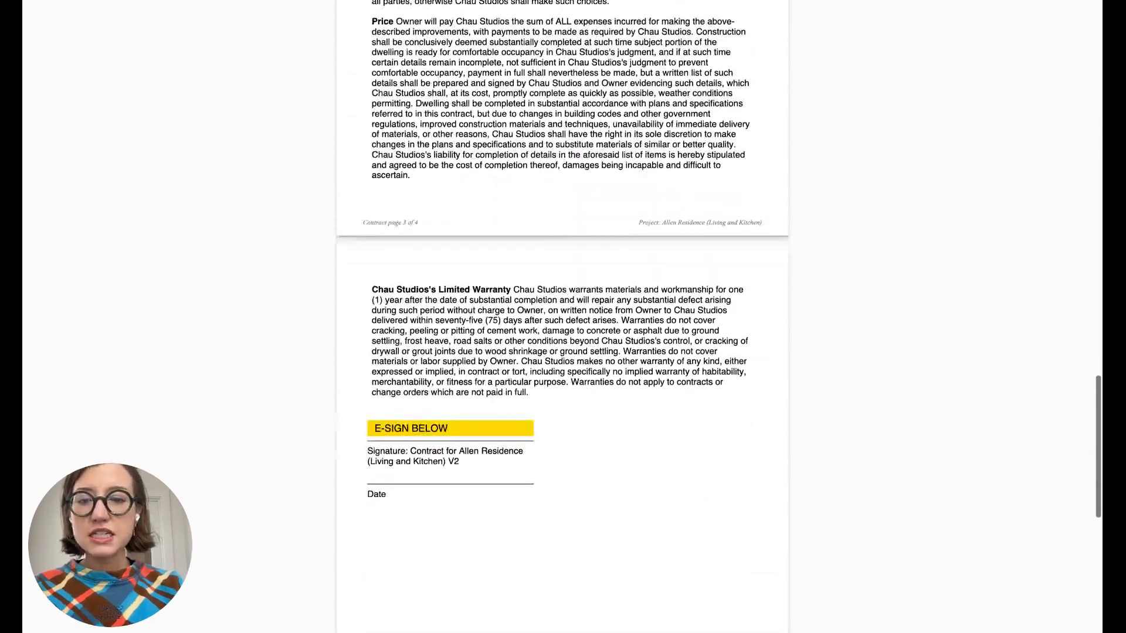
scroll(up, 3)
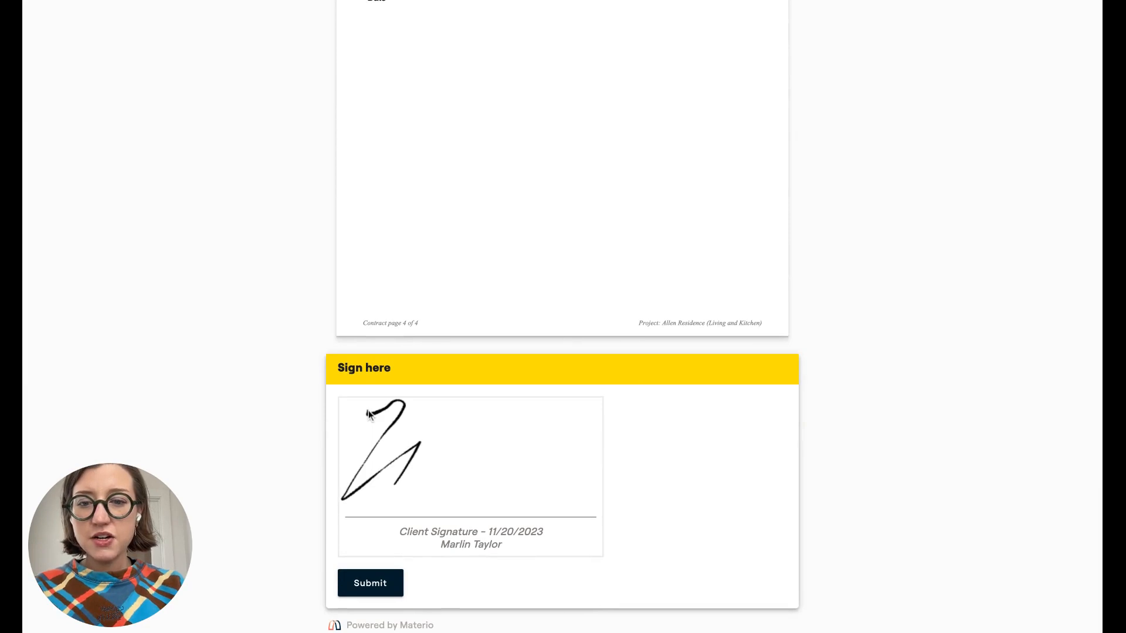
Submit the signed contract and view the Contract signed email in Gmail.
click(370, 582)
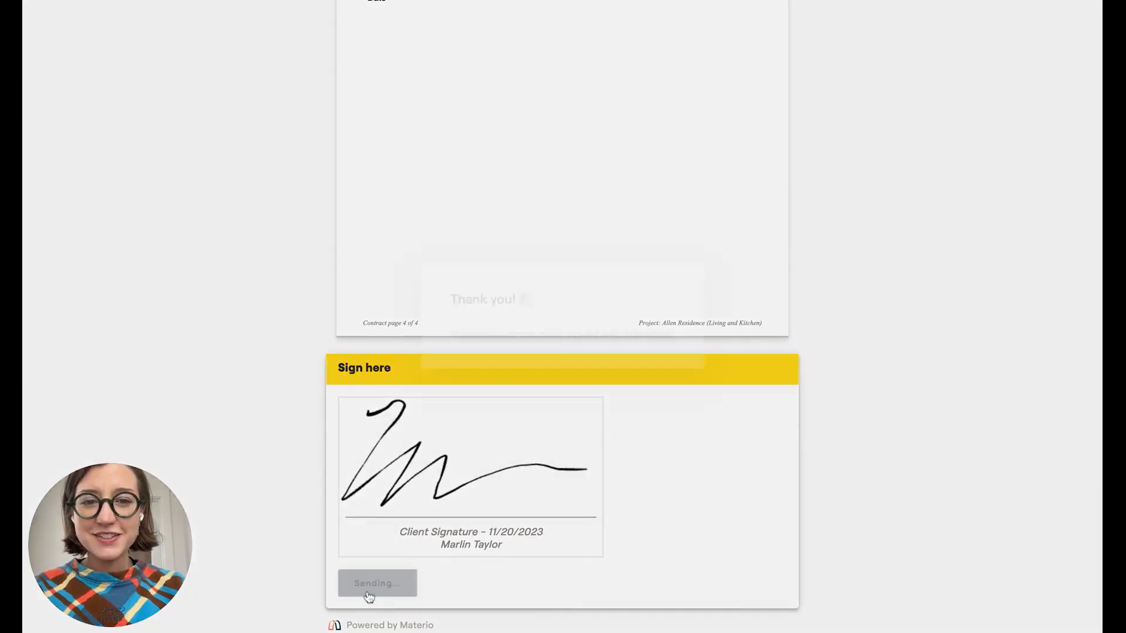
click(377, 582)
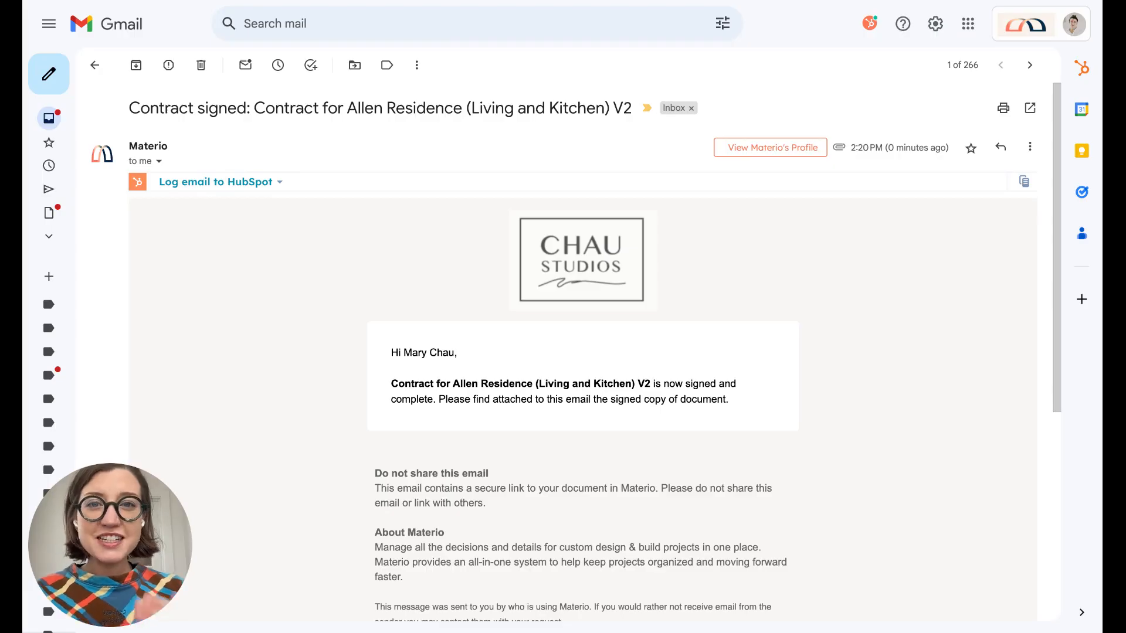
scroll(down, 3)
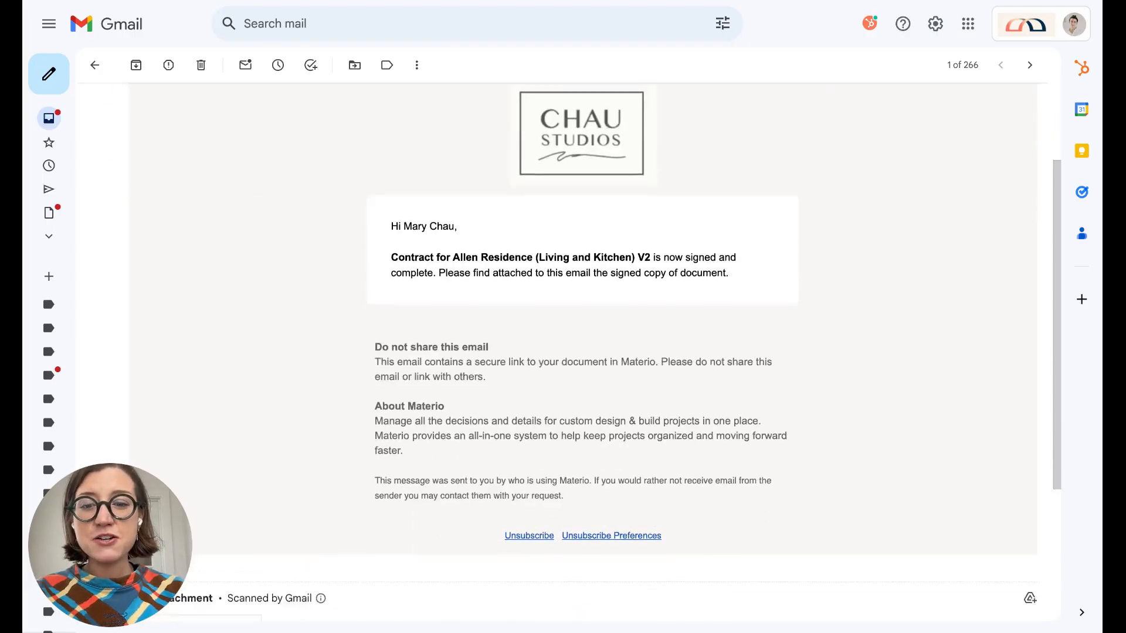